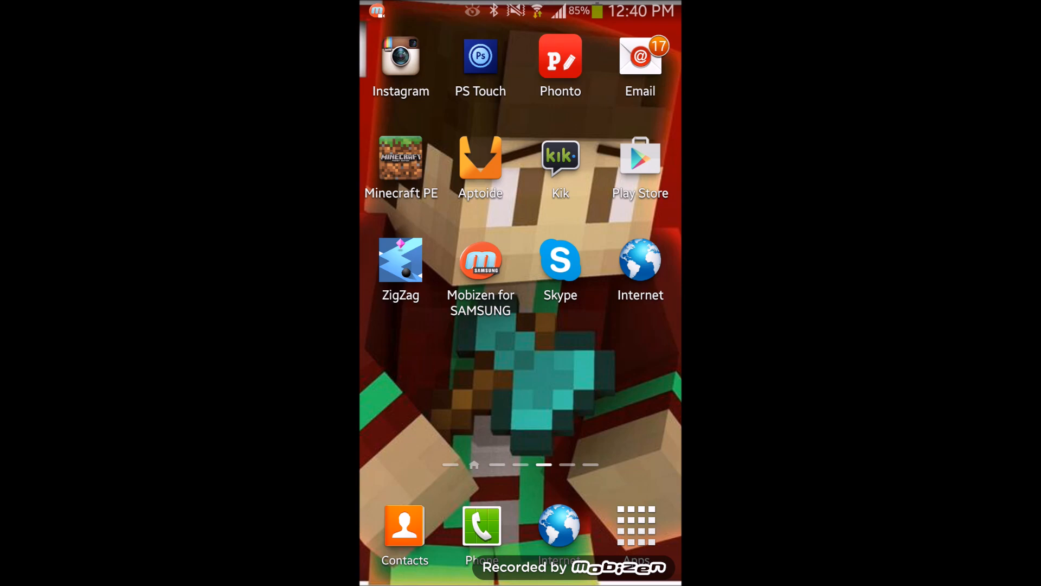
Step: Briefly open Mobizen for SAMSUNG, then close it back to the home screen
{"action": "left_click", "coordinate": [481, 259]}
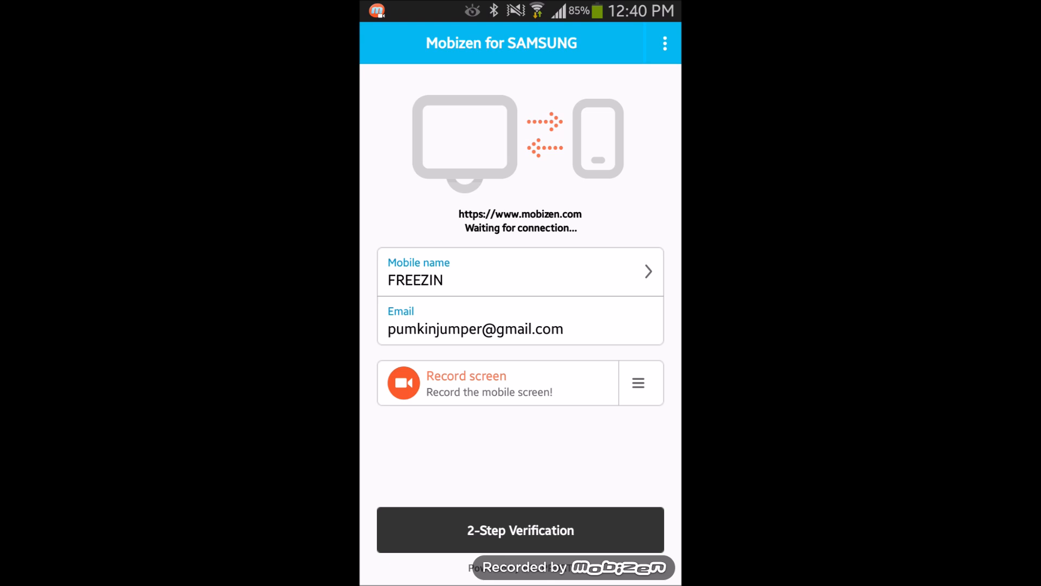
{"action": "left_click", "coordinate": [520, 271]}
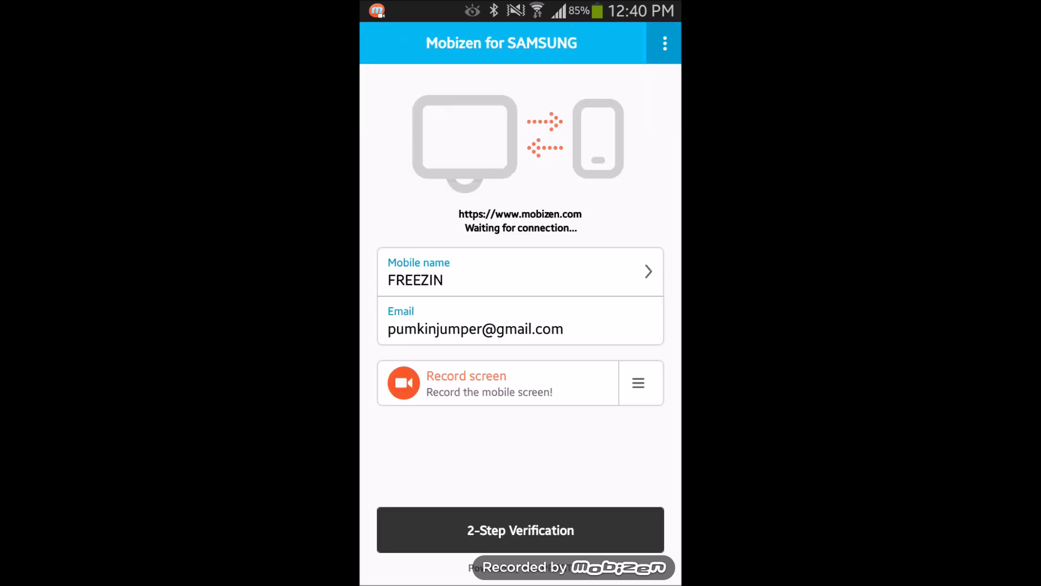
{"action": "left_click", "coordinate": [664, 42]}
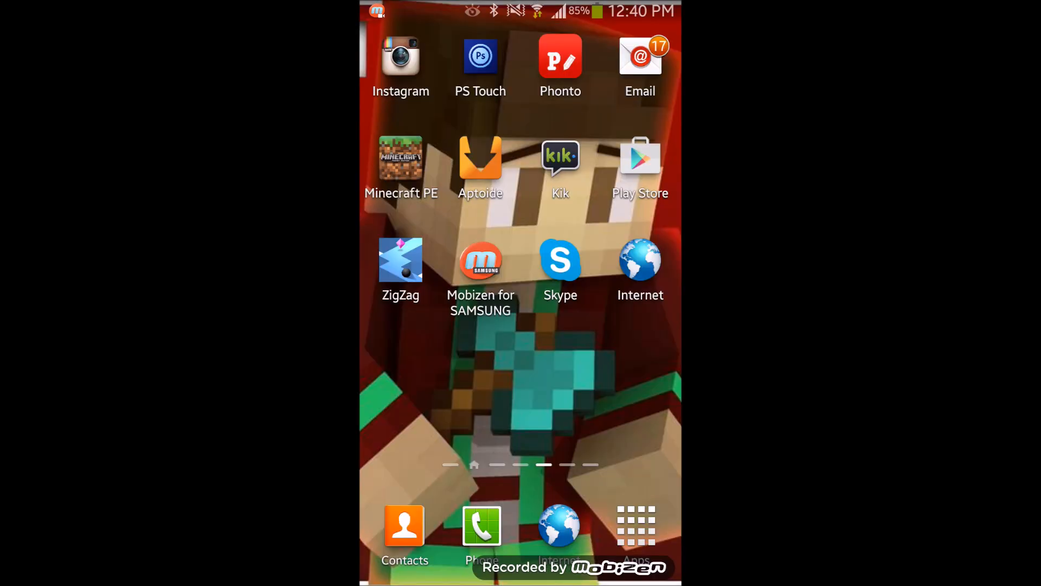
Step: Search Google Play Store for 'mobizen' from recent searches and scroll the results
{"action": "left_click", "coordinate": [640, 157]}
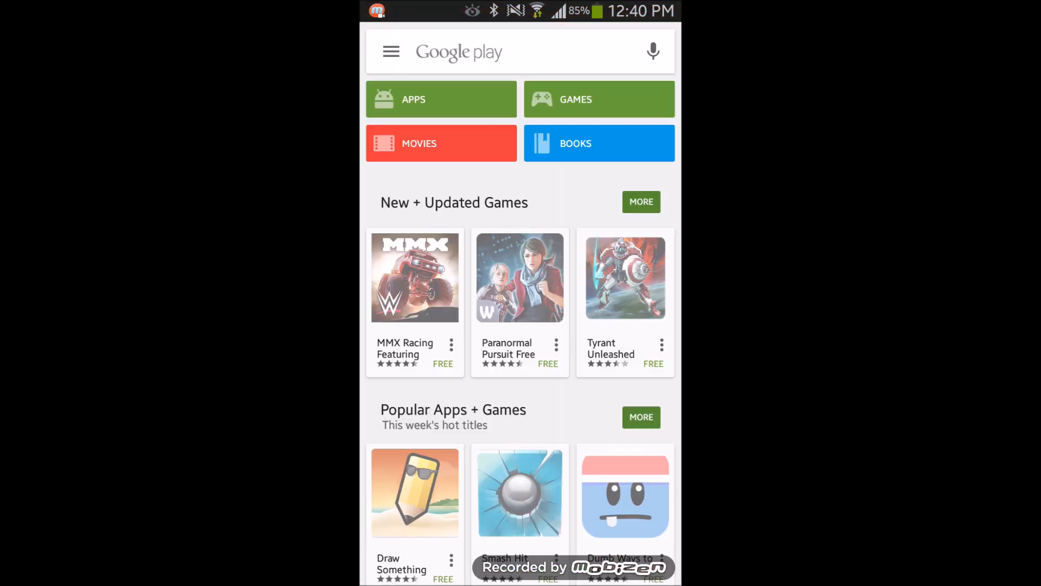
{"action": "left_click", "coordinate": [498, 52]}
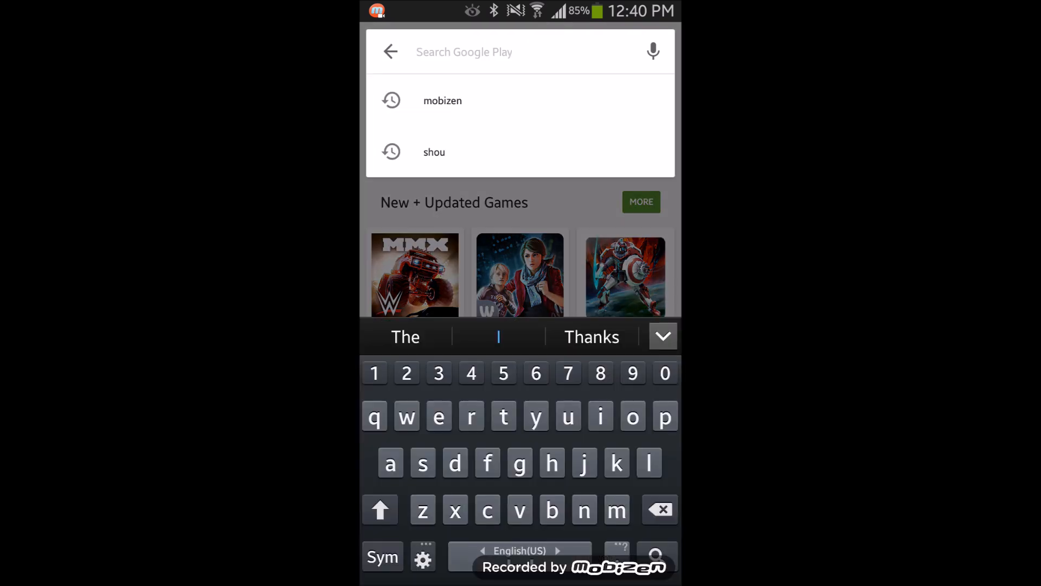
{"action": "left_click", "coordinate": [443, 101]}
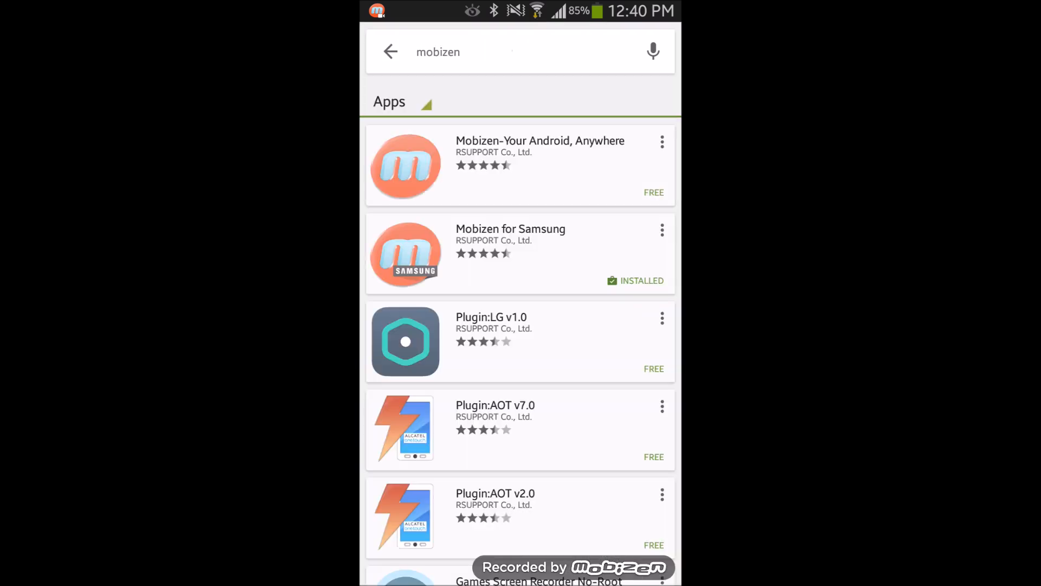
{"action": "scroll", "scroll_direction": "down", "scroll_amount": 3}
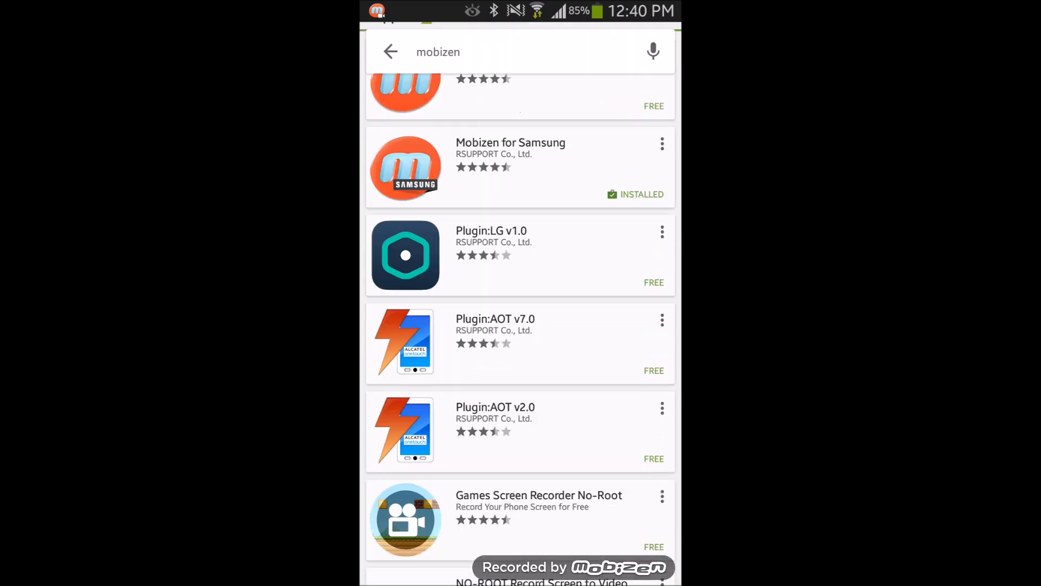
{"action": "scroll", "scroll_direction": "down", "scroll_amount": 3}
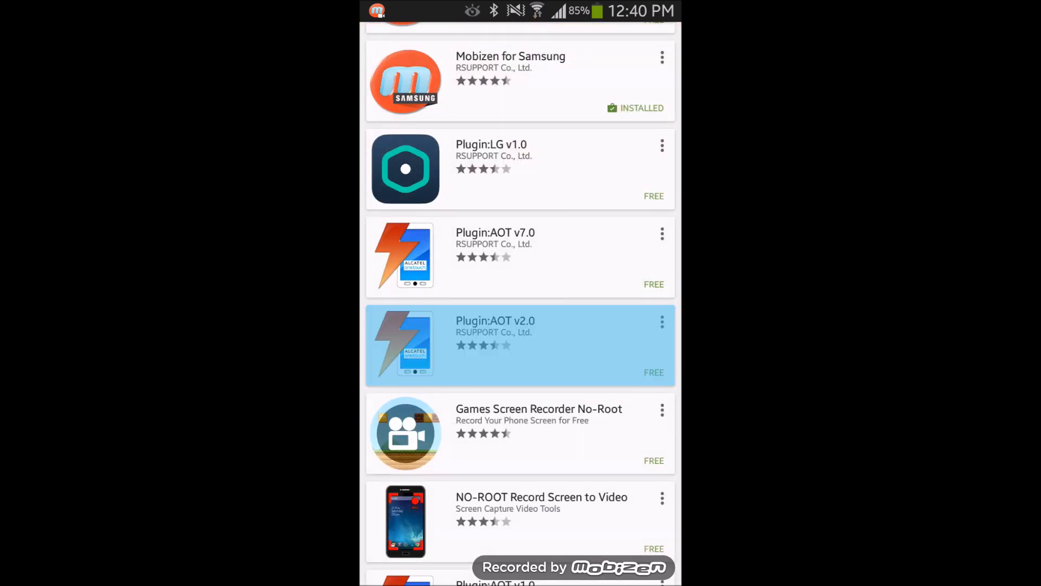
Step: View the Plugin:AOT v2.0 page, return to results, and open Mobizen for Samsung's page
{"action": "left_click", "coordinate": [520, 345]}
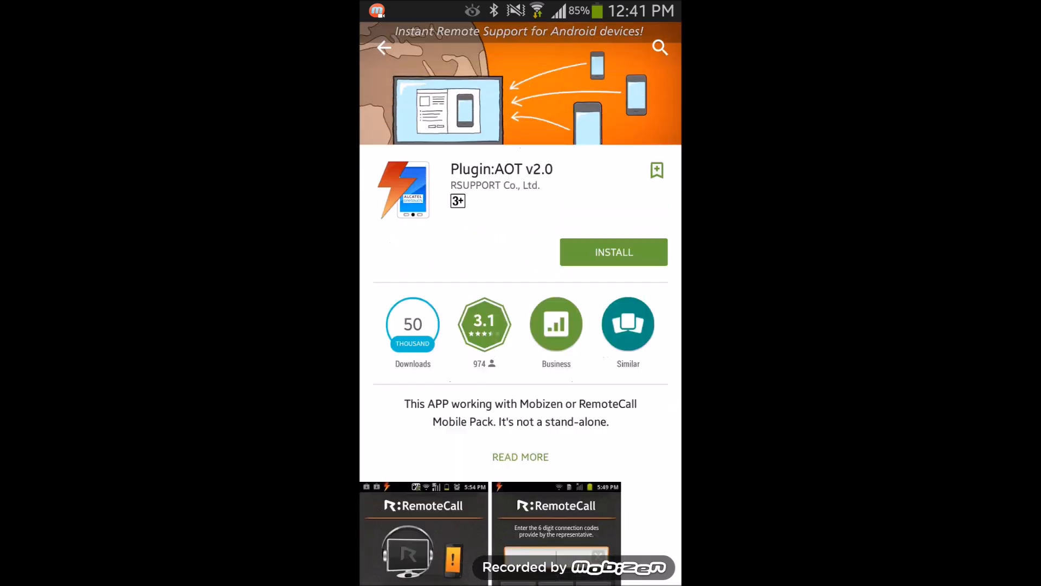
{"action": "left_click", "coordinate": [384, 48]}
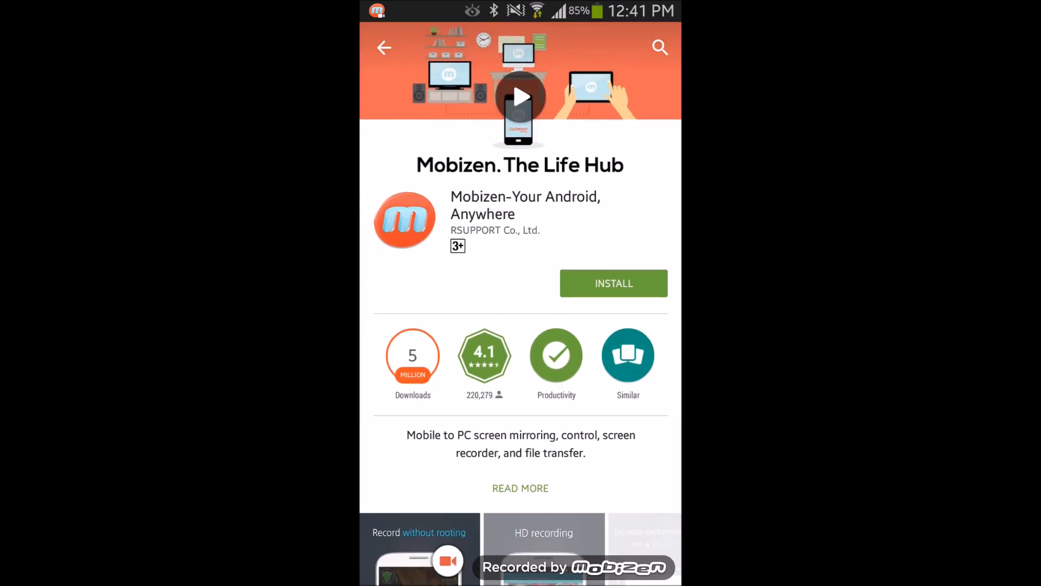
{"action": "scroll", "scroll_direction": "down", "scroll_amount": 3}
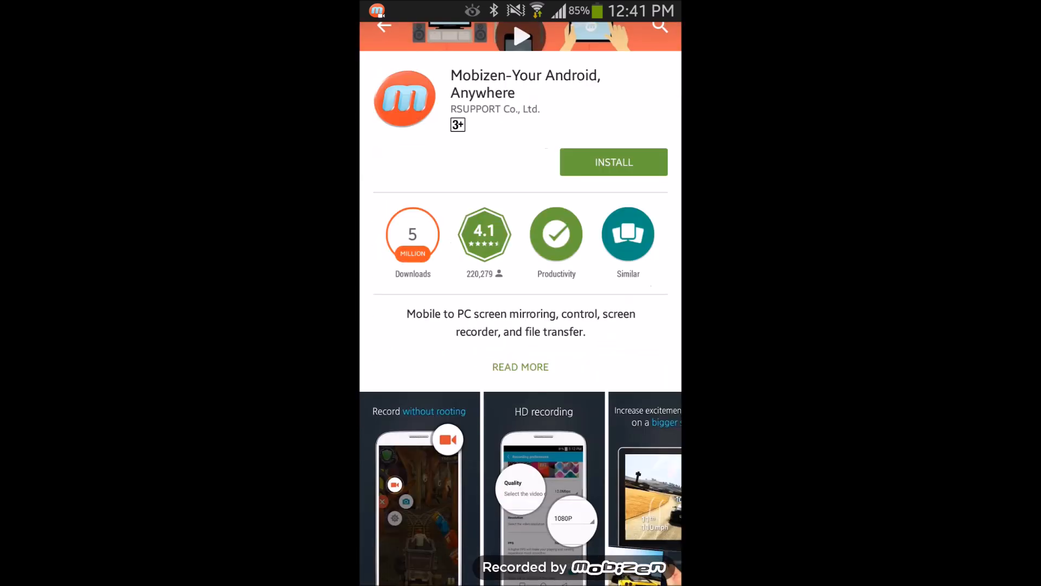
{"action": "scroll", "scroll_direction": "down", "scroll_amount": 3}
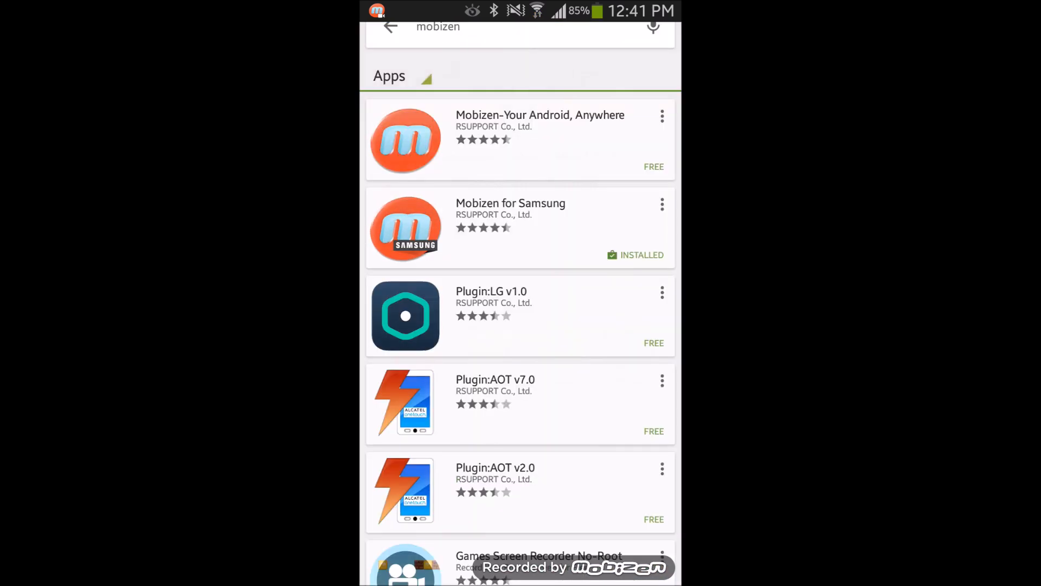
{"action": "left_click", "coordinate": [510, 226]}
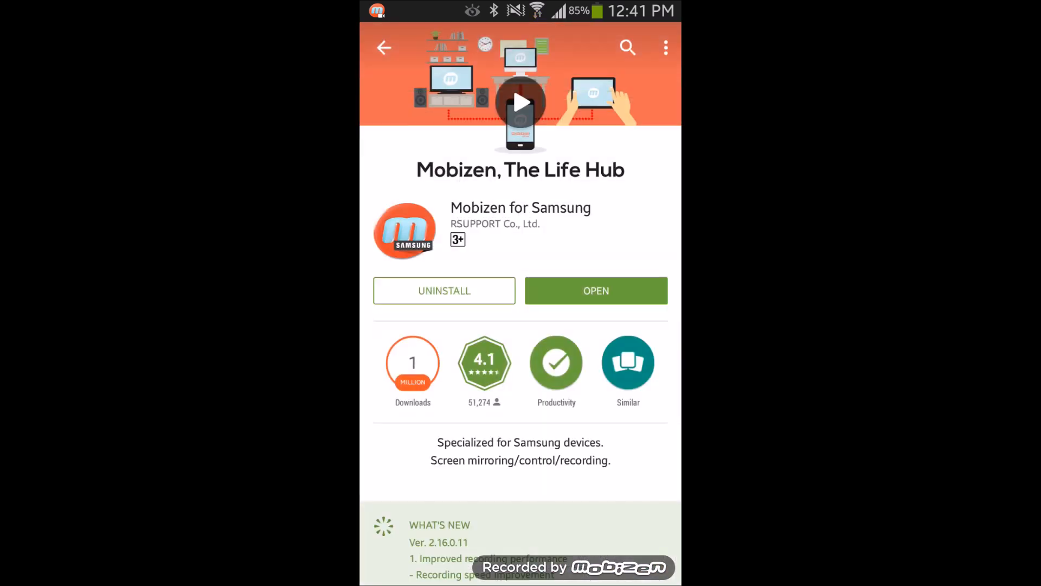
Step: Scroll the reviews, view more RSUPPORT apps, return, and launch Mobizen for Samsung
{"action": "scroll", "scroll_direction": "down", "scroll_amount": 3}
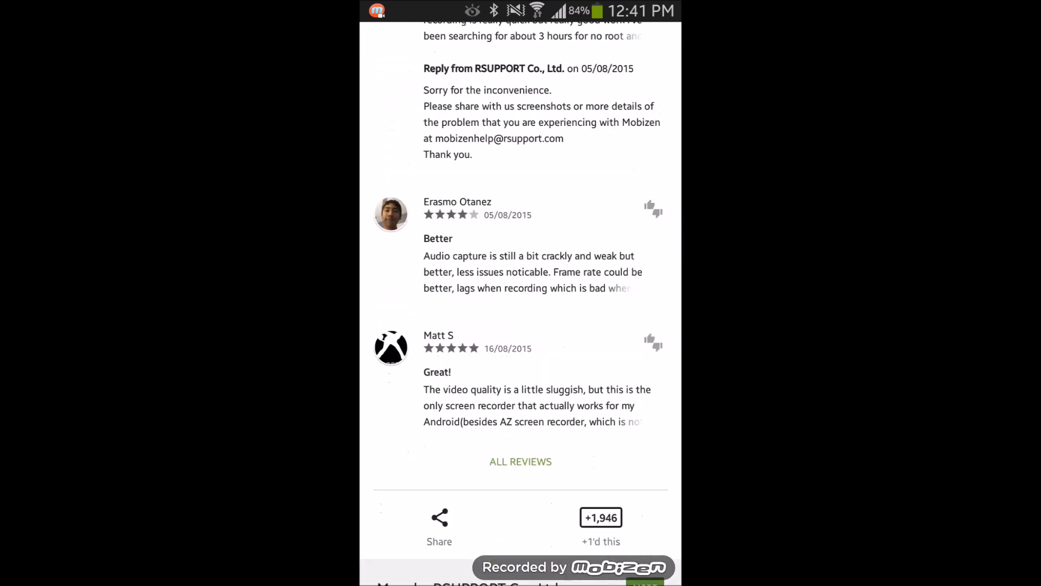
{"action": "scroll", "scroll_direction": "down", "scroll_amount": 3}
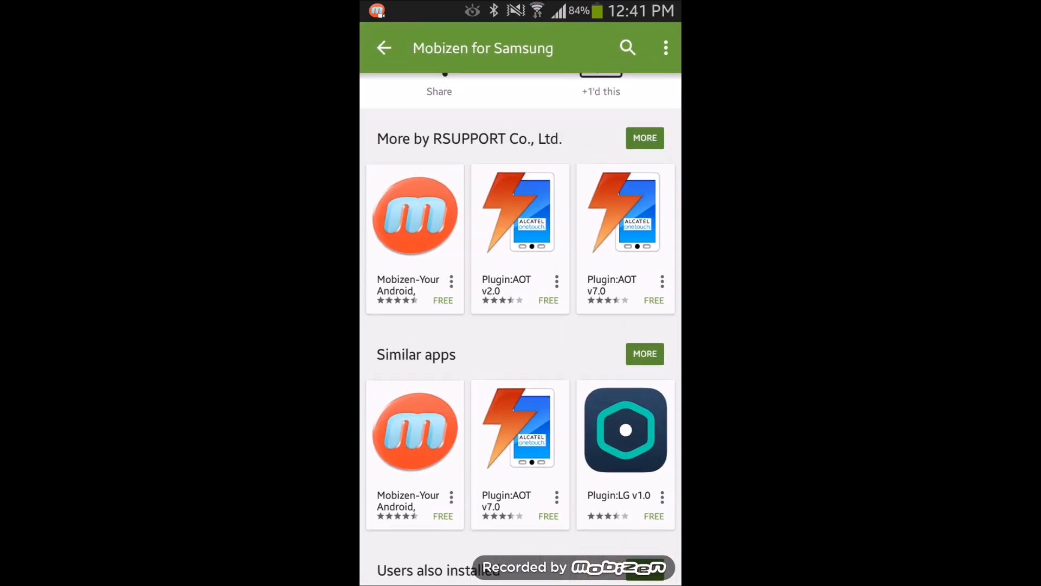
{"action": "left_click", "coordinate": [643, 138]}
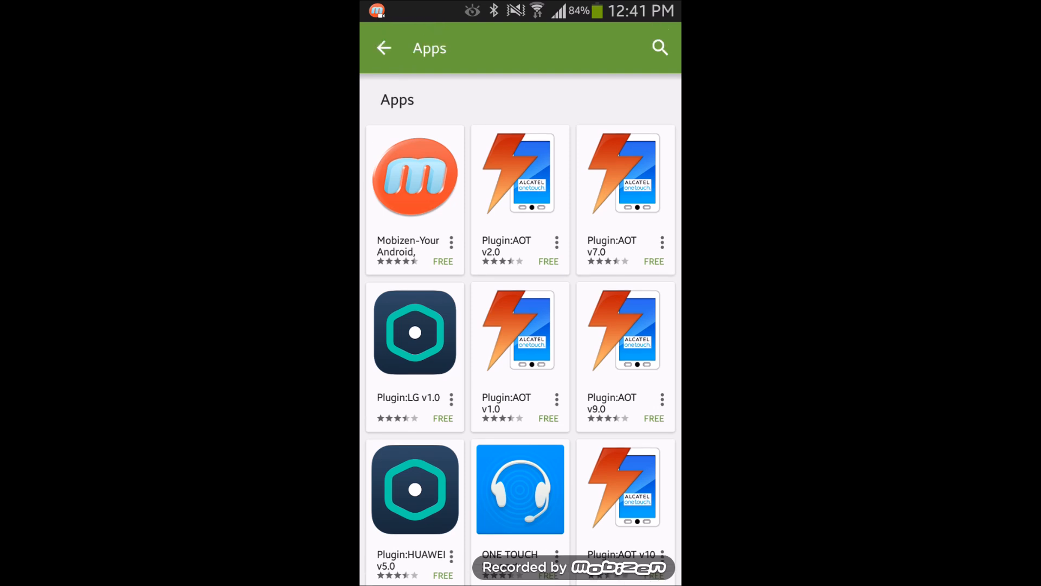
{"action": "left_click", "coordinate": [414, 175]}
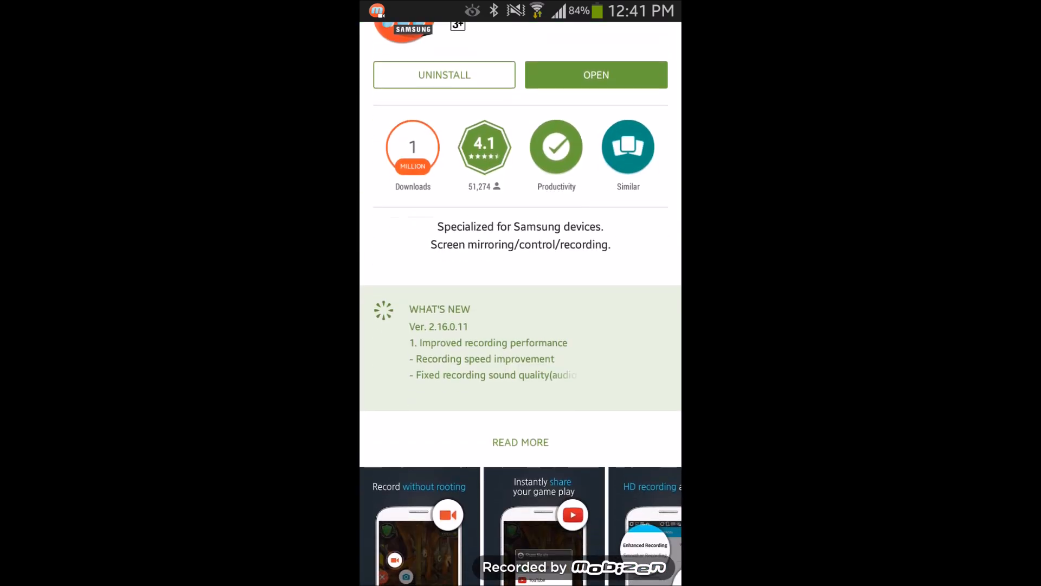
{"action": "left_click", "coordinate": [520, 442]}
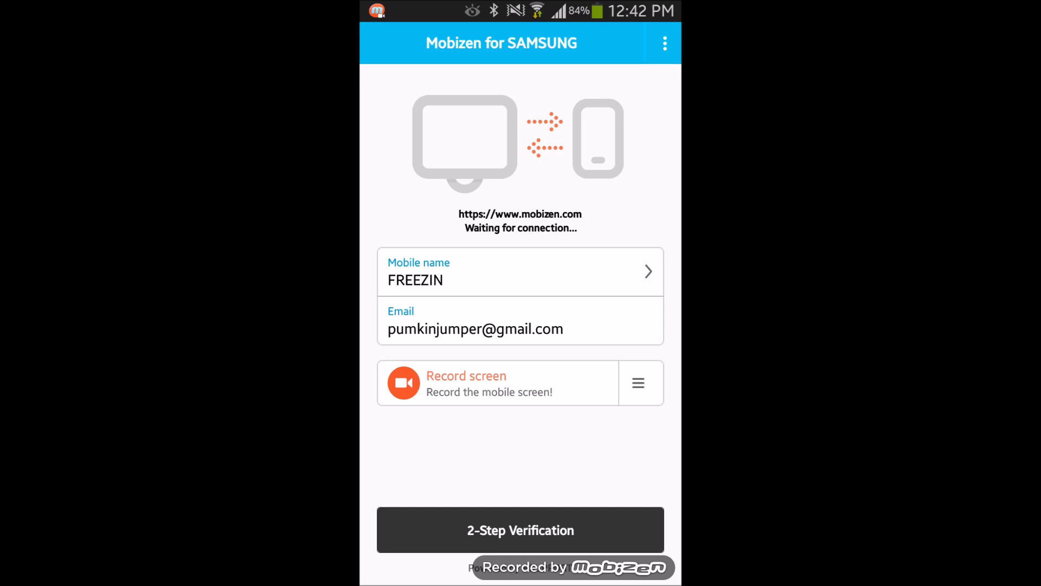
Step: Visit account settings, go back, and open the recording preferences beside Record screen
{"action": "left_click", "coordinate": [664, 43]}
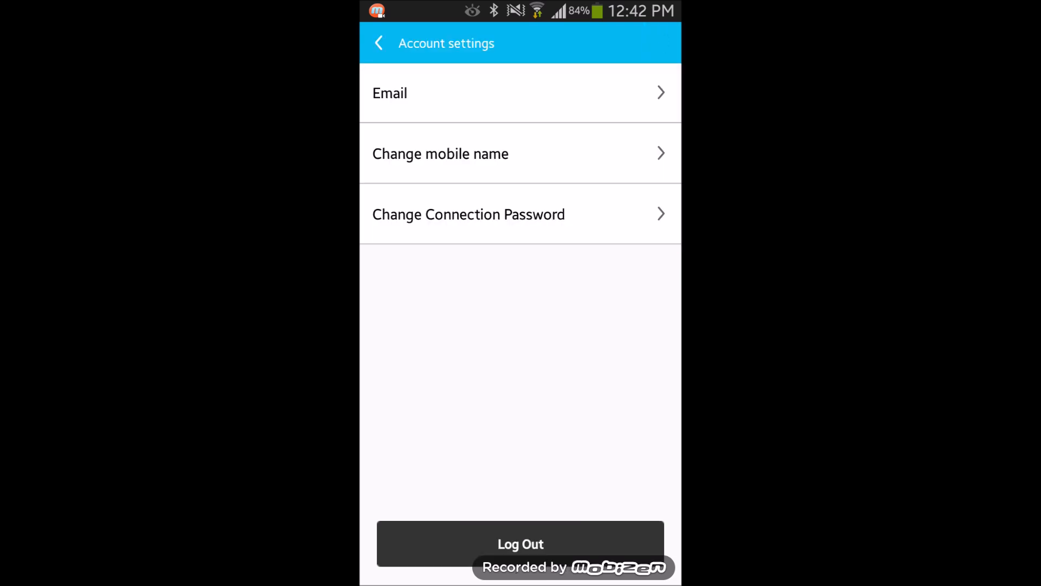
{"action": "left_click", "coordinate": [379, 44]}
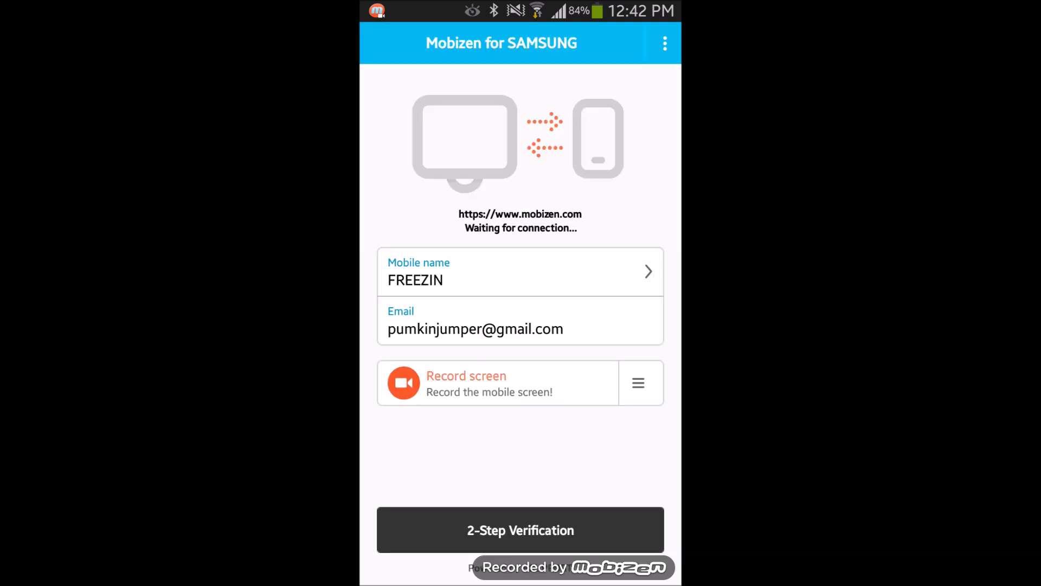
{"action": "left_click", "coordinate": [636, 383]}
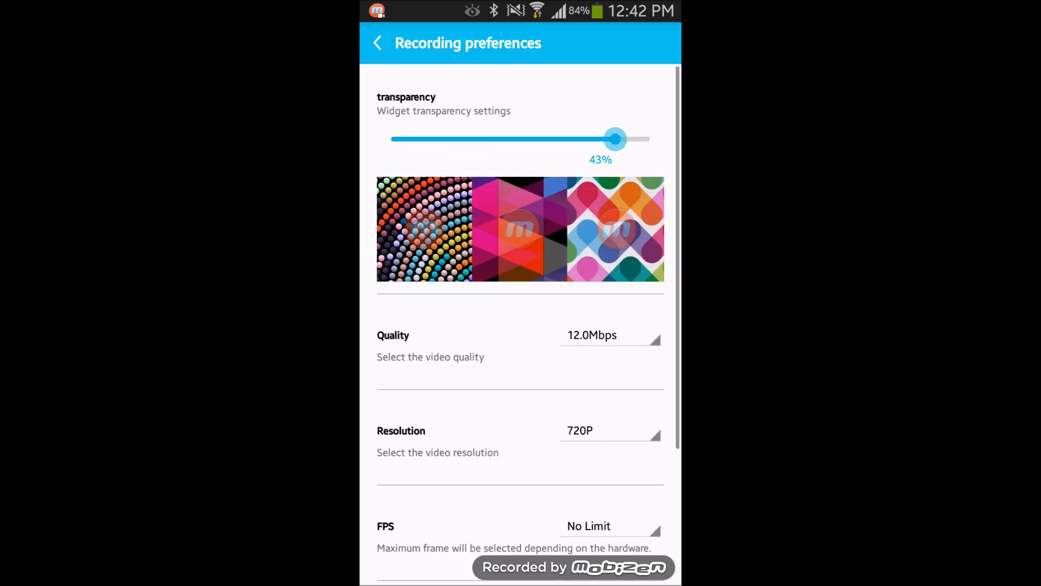
Step: Set widget transparency to 0%, confirm 12.0Mbps, 720P and no FPS limit, and go back
{"action": "left_click_drag", "start_coordinate": [615, 139], "coordinate": [652, 139]}
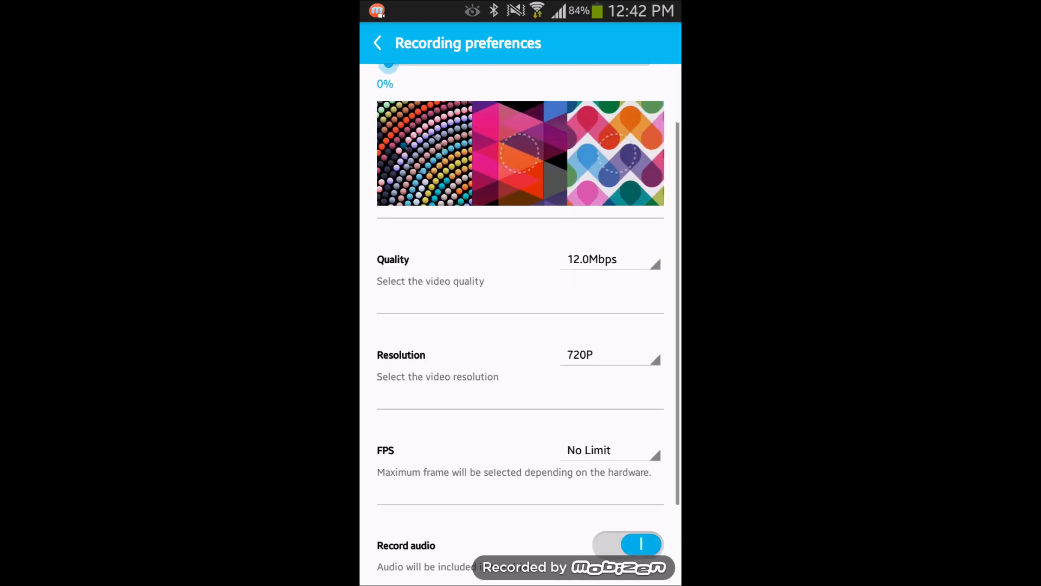
{"action": "left_click", "coordinate": [607, 259]}
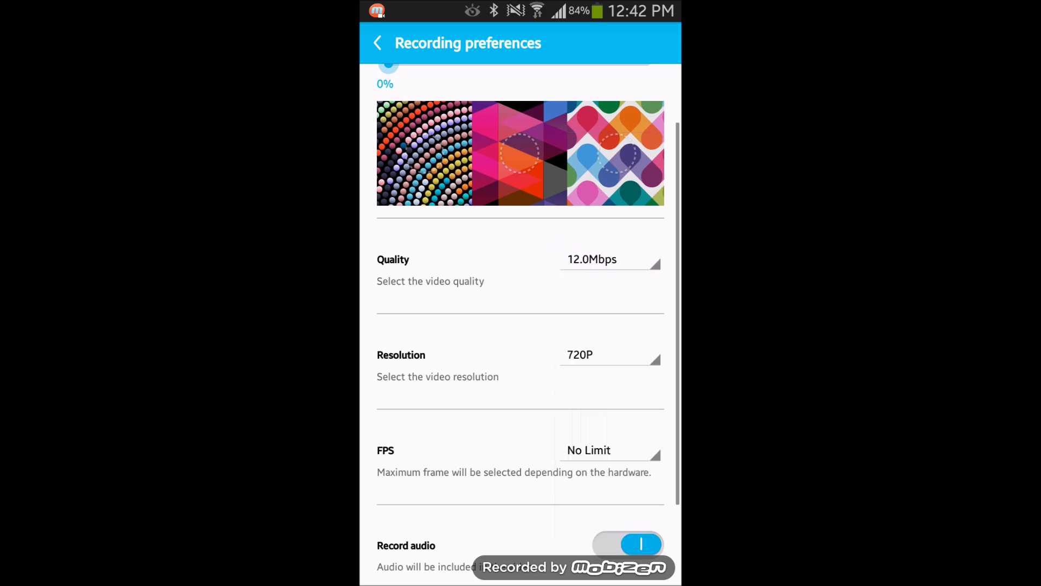
{"action": "scroll", "scroll_direction": "down", "scroll_amount": 3}
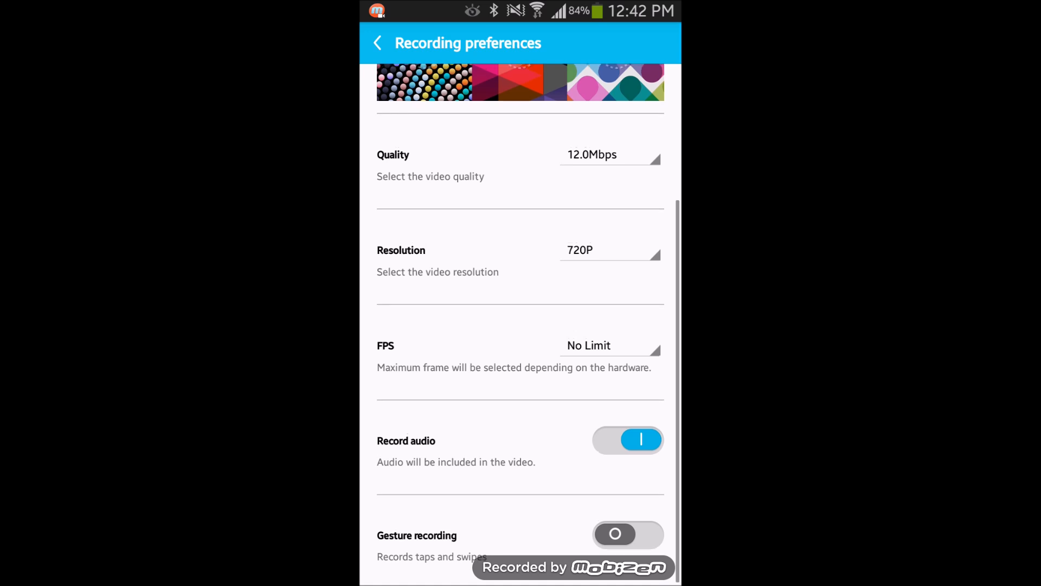
{"action": "left_click", "coordinate": [607, 346]}
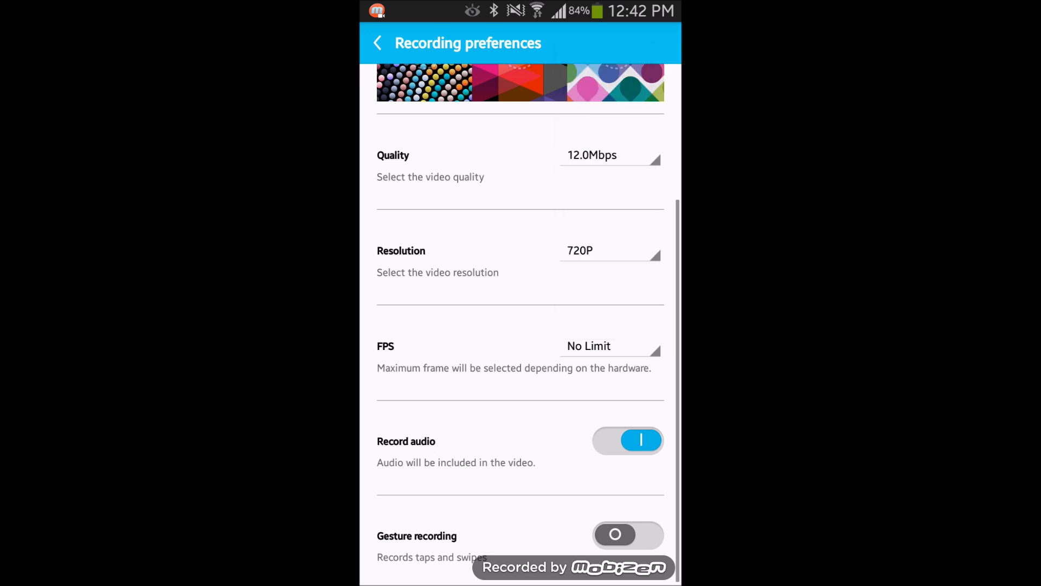
{"action": "left_click", "coordinate": [608, 251]}
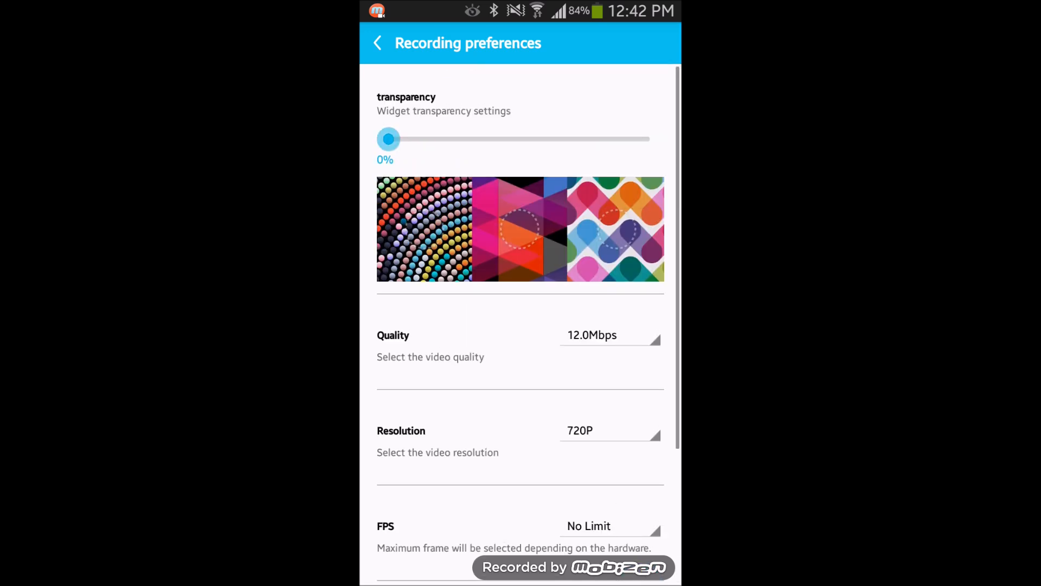
{"action": "left_click", "coordinate": [377, 42]}
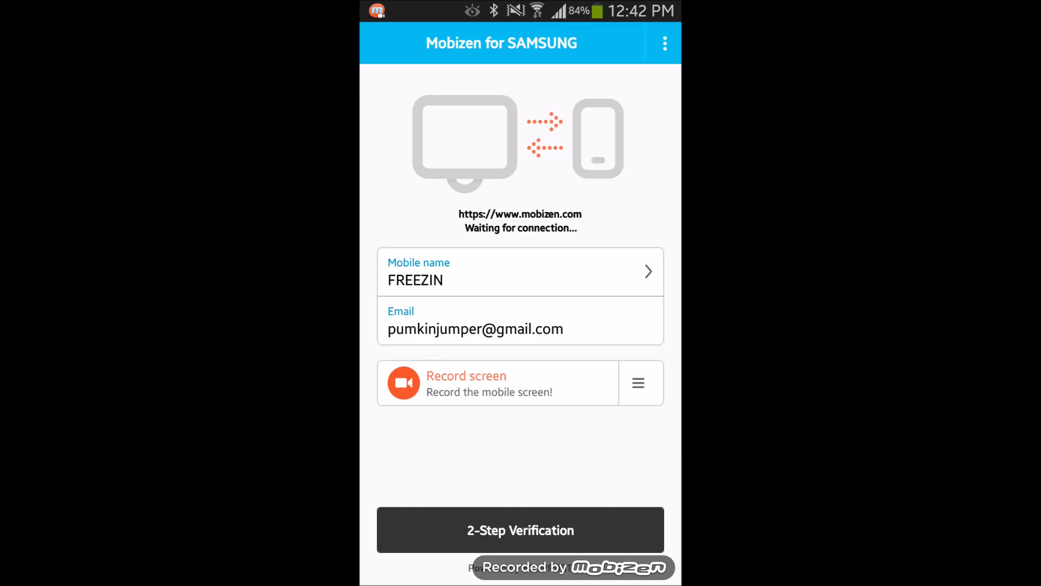
{"action": "left_click", "coordinate": [521, 530]}
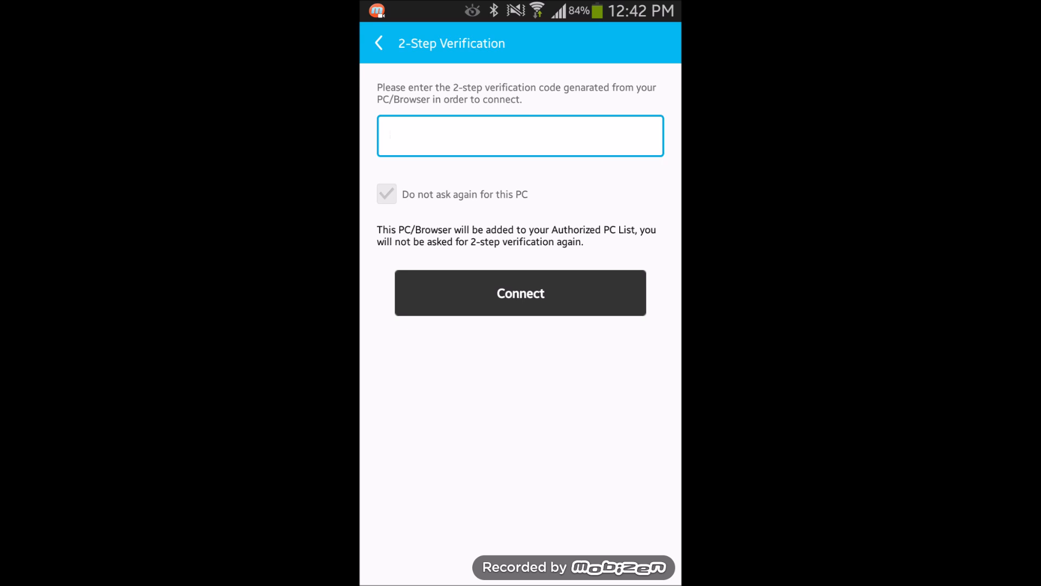
{"action": "left_click", "coordinate": [378, 44]}
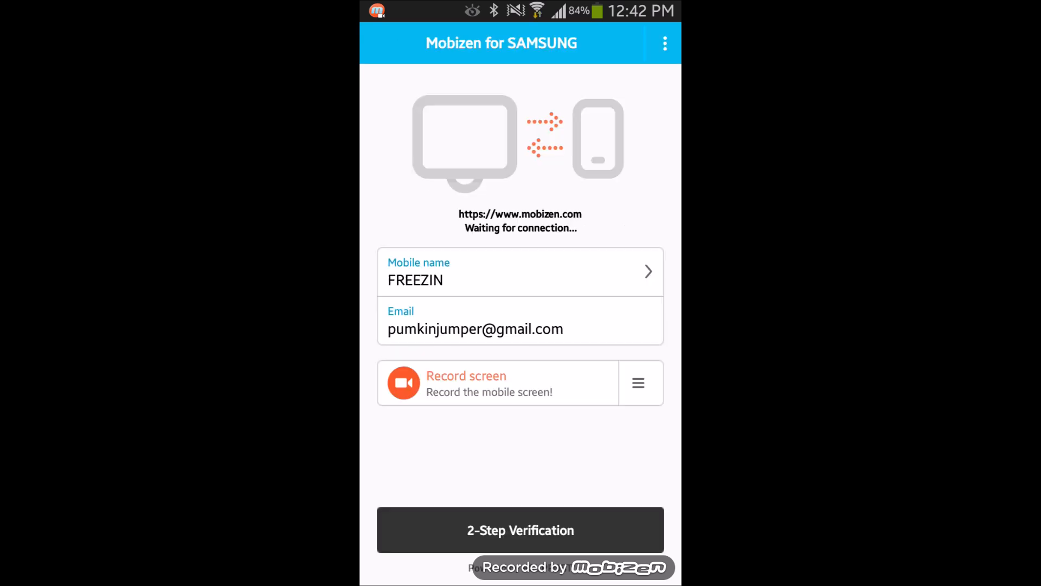